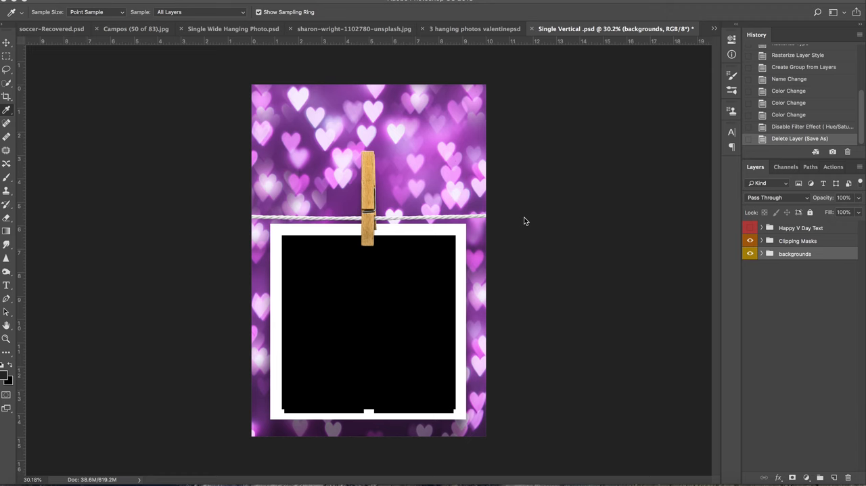
mouse_move(528, 171)
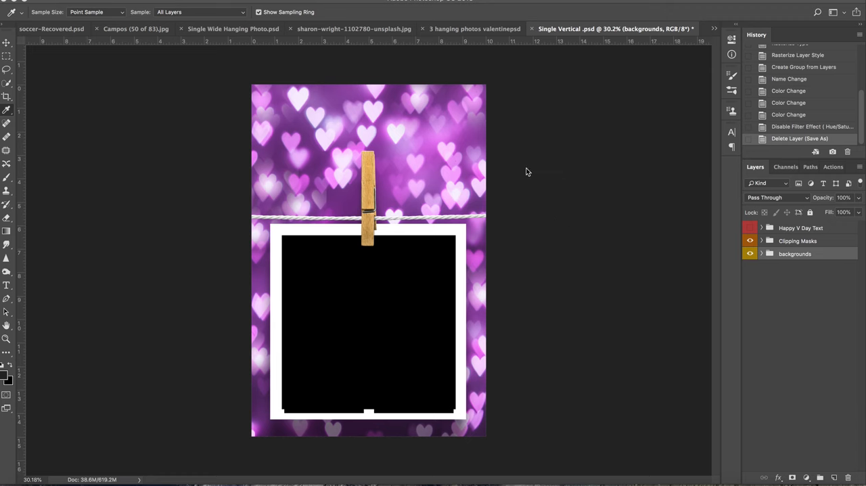
mouse_move(771, 265)
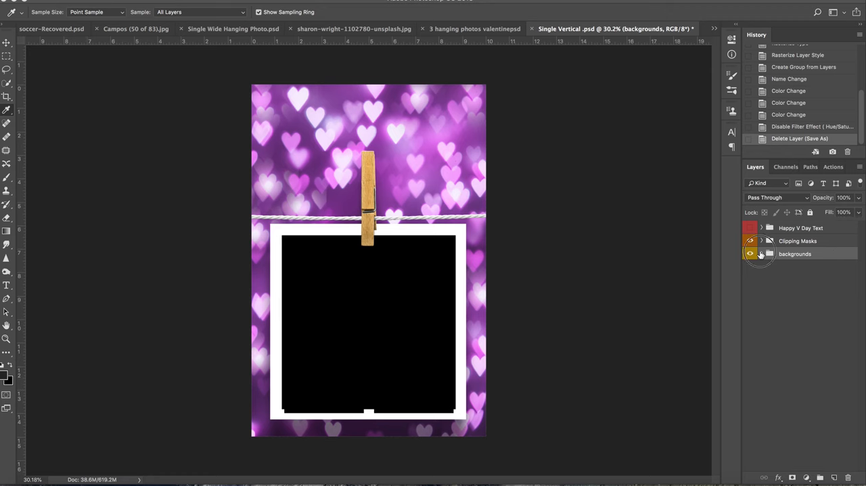
Step: Expand the backgrounds group and toggle the purple-hearts and candy-hearts background layers off and on
left_click(760, 255)
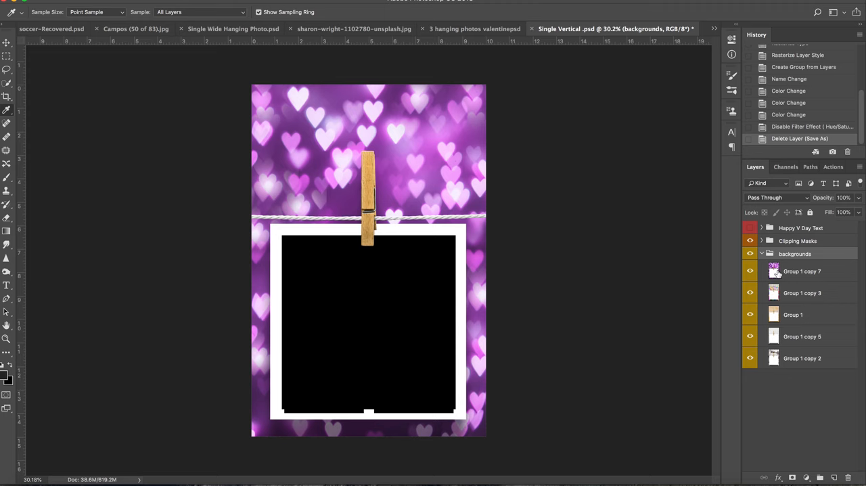
mouse_move(750, 271)
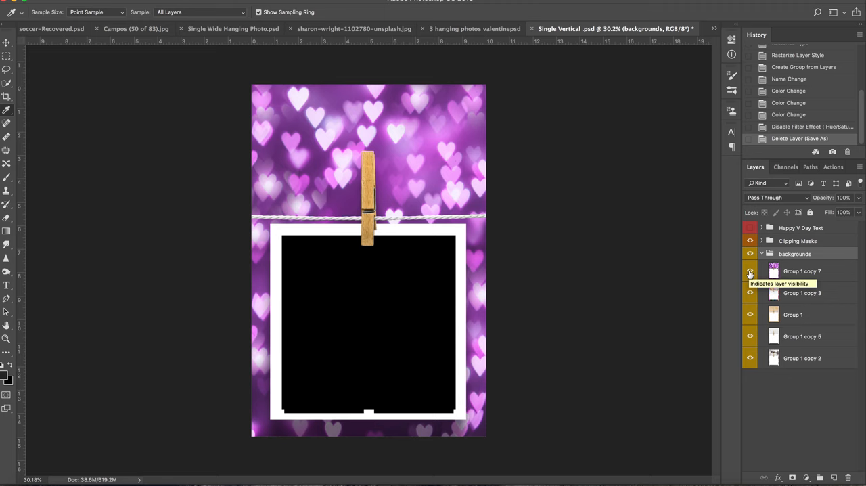
left_click(750, 270)
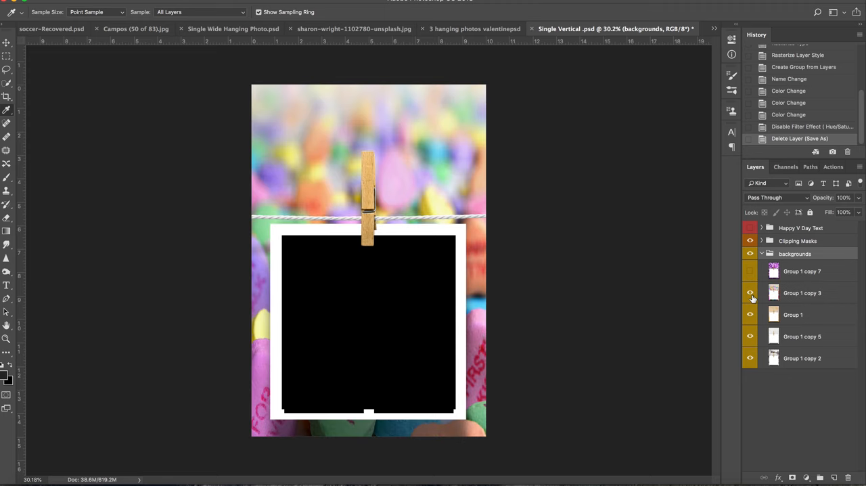
left_click(750, 293)
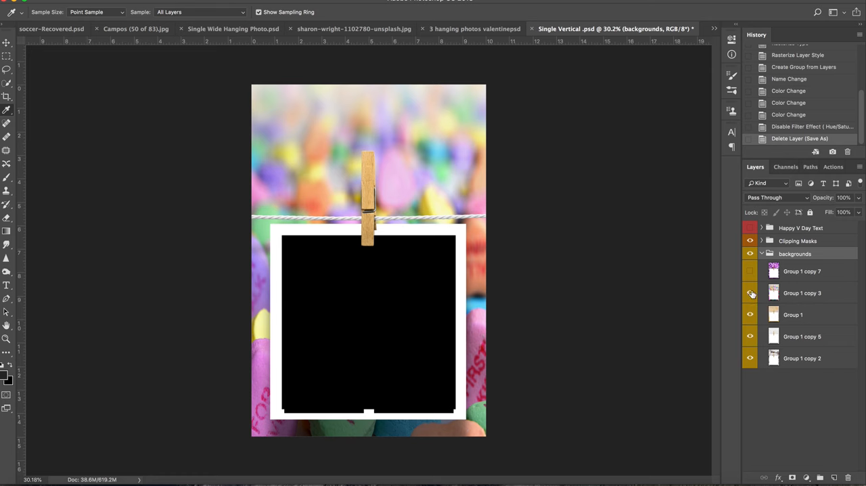
left_click(750, 295)
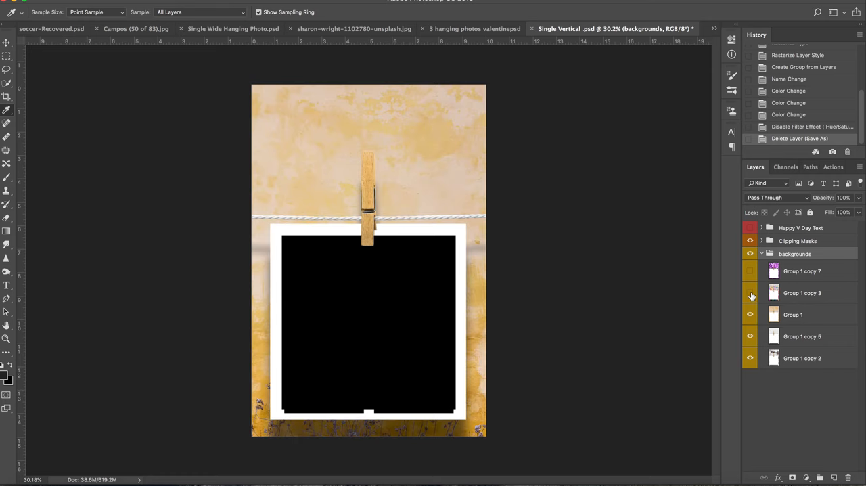
left_click(749, 292)
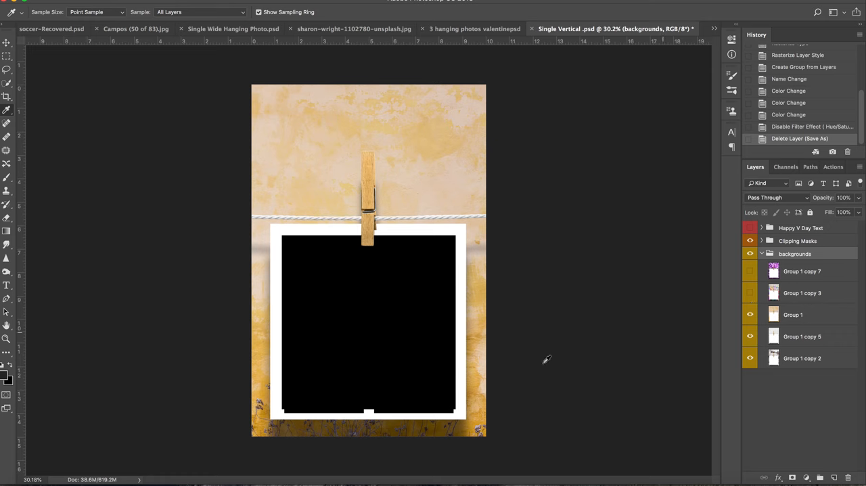
Step: Toggle the yellow painted-wall and white-wall backgrounds, then restore the candy-hearts background
left_click(750, 314)
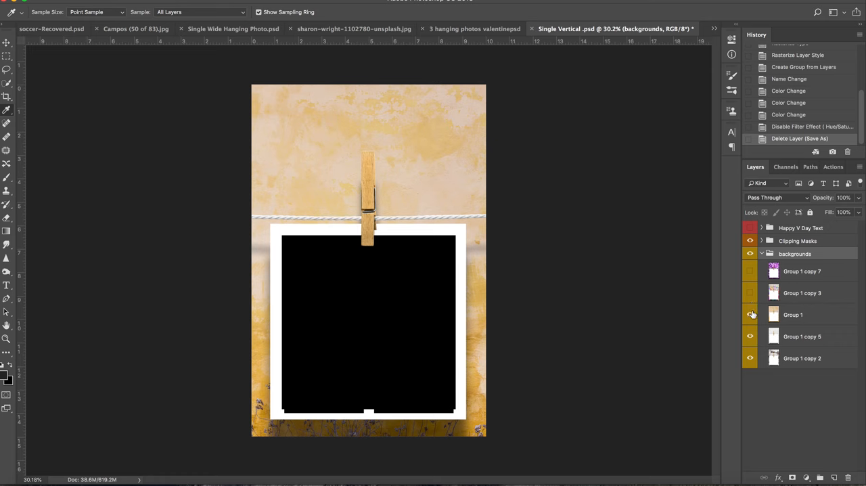
left_click(749, 313)
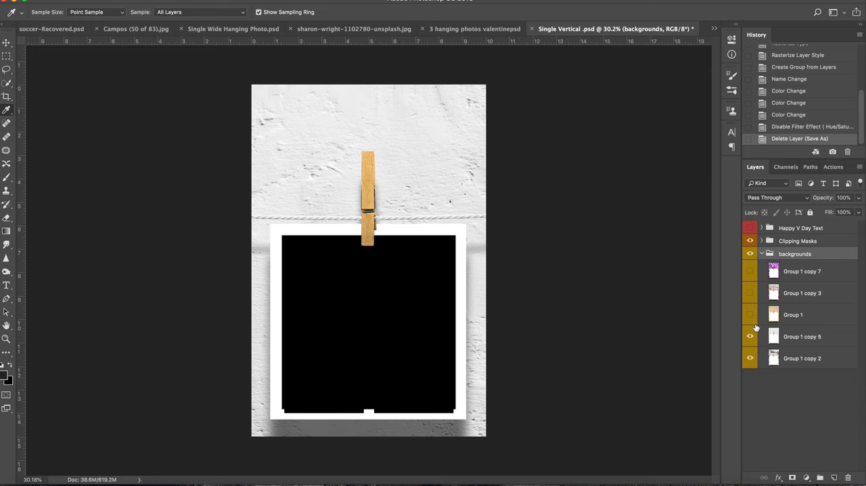
left_click(750, 336)
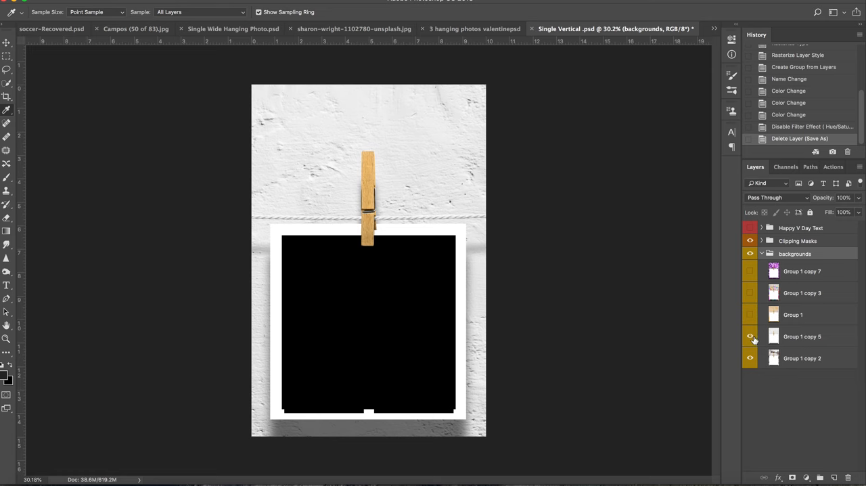
mouse_move(750, 335)
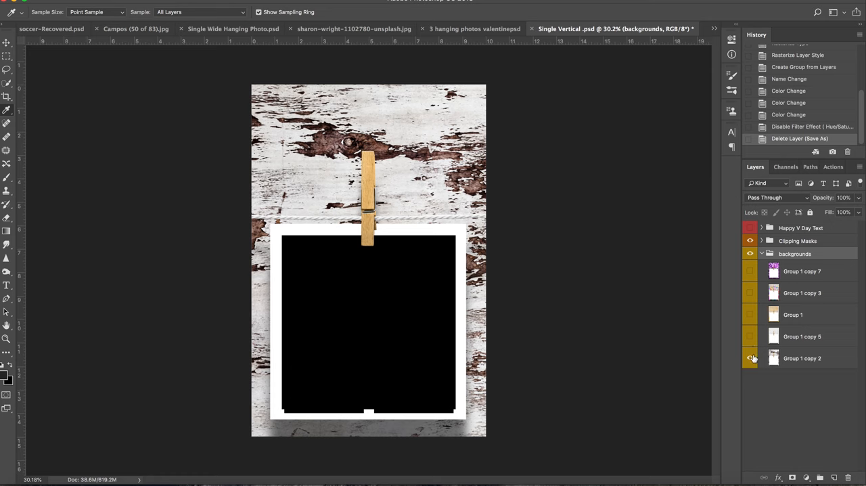
left_click(749, 335)
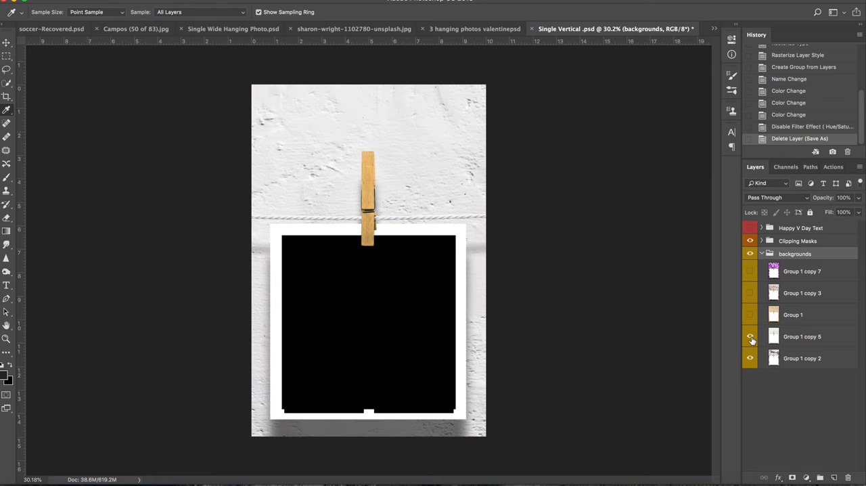
left_click(750, 271)
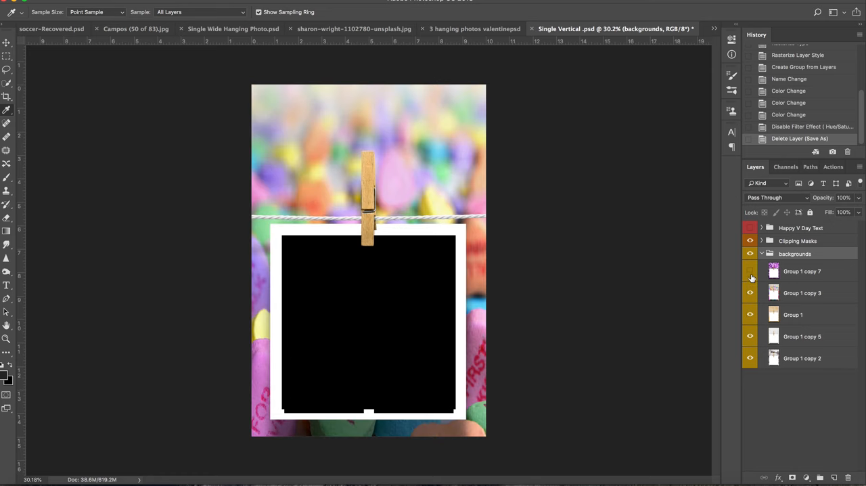
Step: Restore the purple-hearts background and expand the 4 Clipping Mask group
left_click(760, 241)
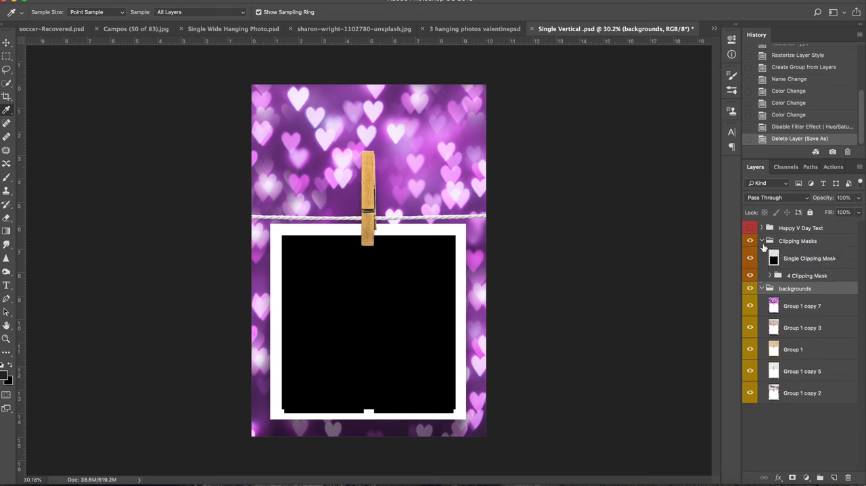
left_click(749, 257)
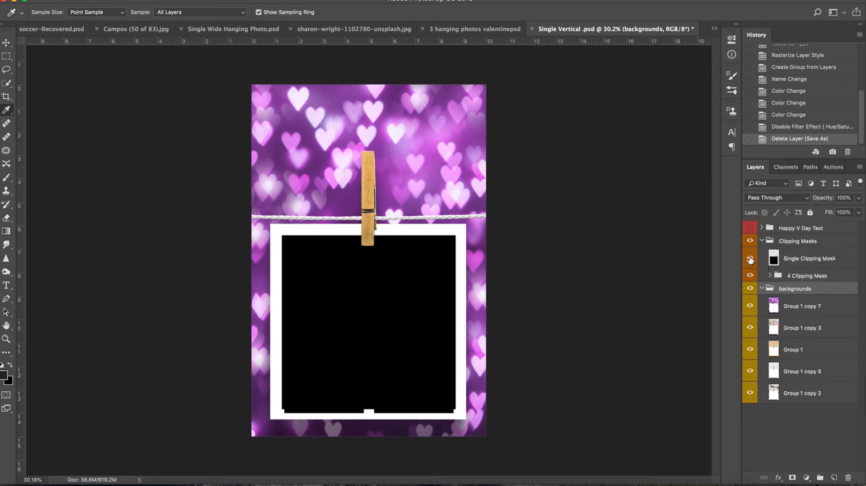
left_click(749, 257)
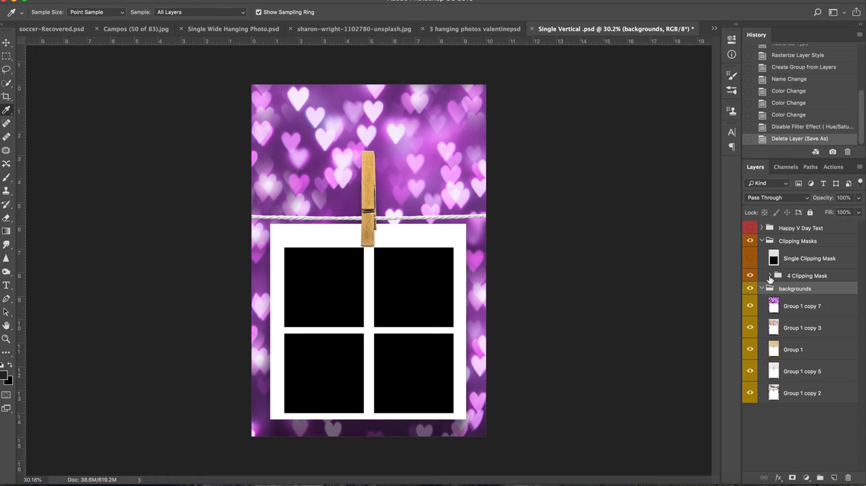
left_click(768, 275)
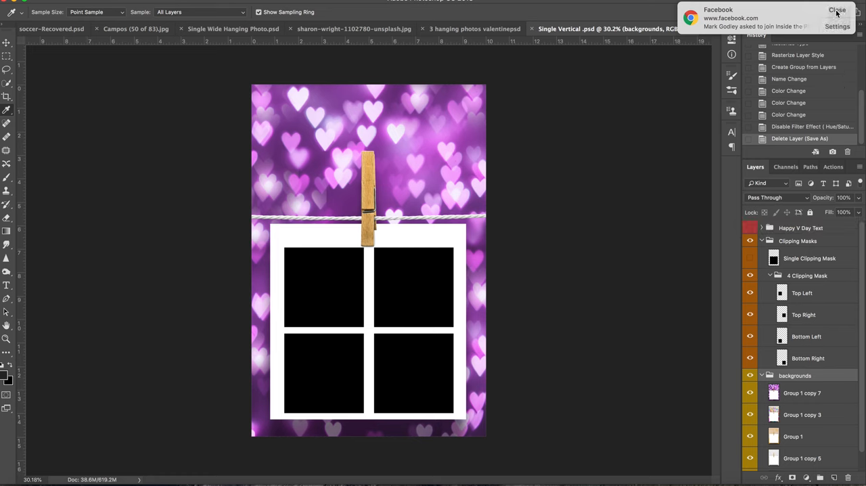
left_click(837, 10)
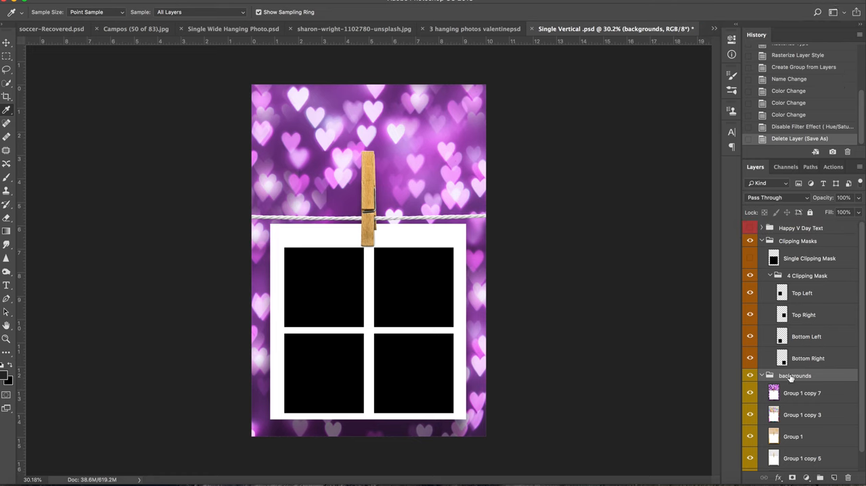
mouse_move(790, 361)
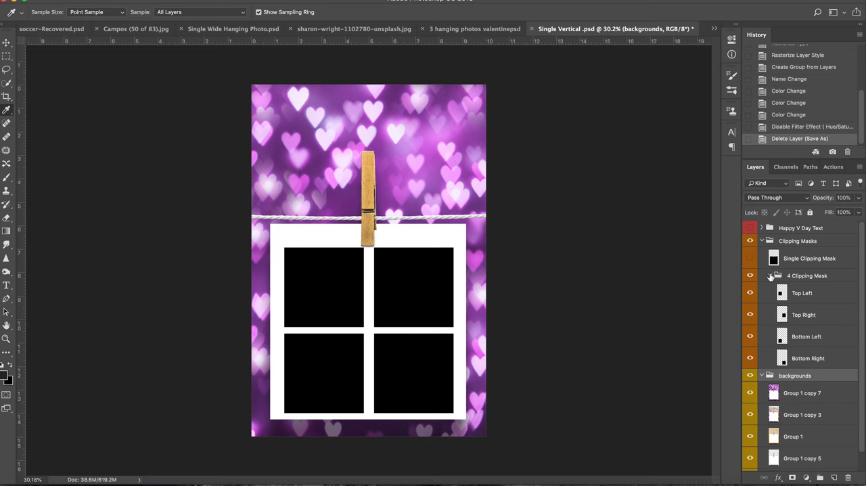
Step: Hide the four-photo grid group and show the Single Clipping Mask photo box instead
left_click(769, 276)
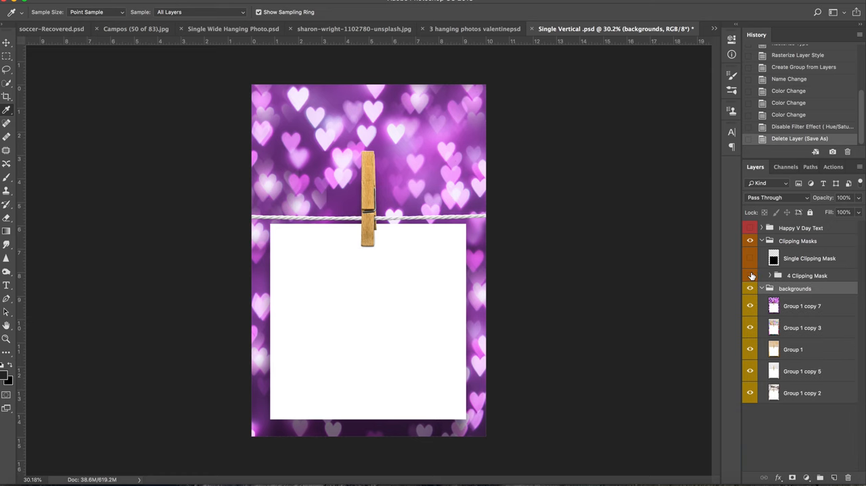
mouse_move(749, 276)
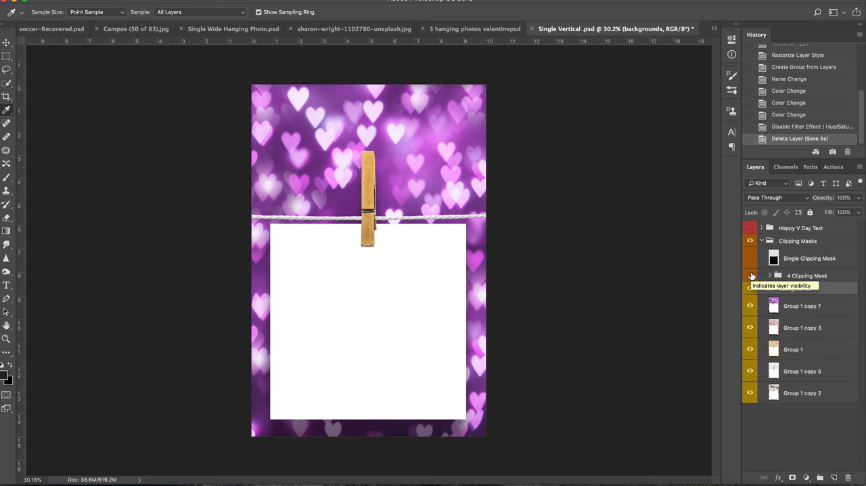
left_click(749, 288)
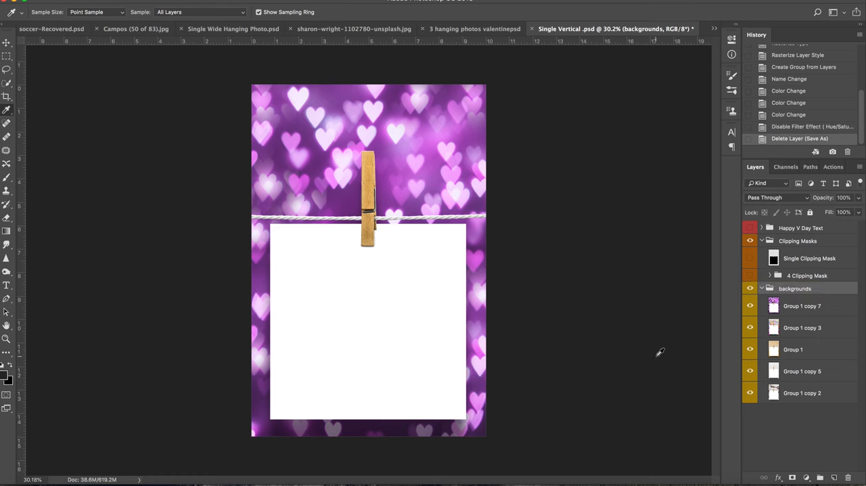
left_click(749, 258)
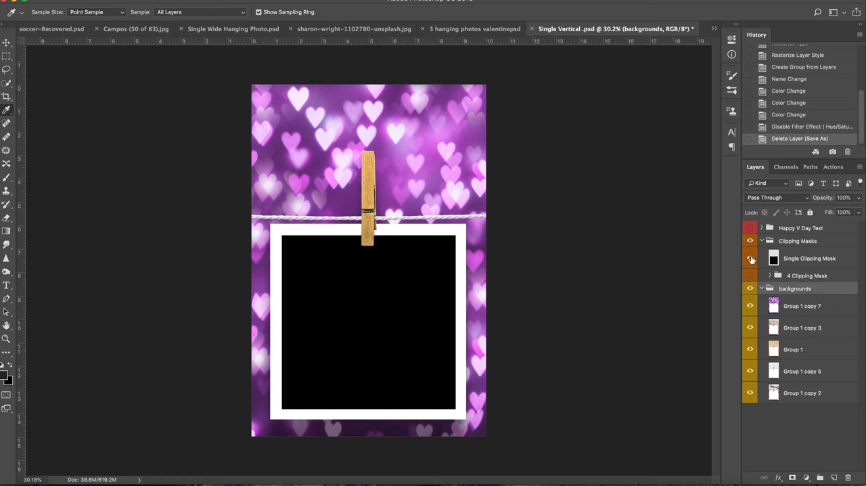
left_click(750, 257)
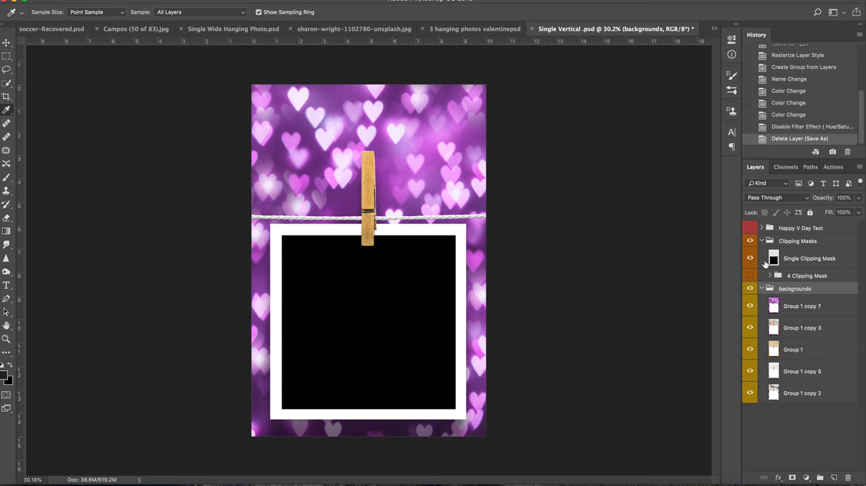
left_click(749, 257)
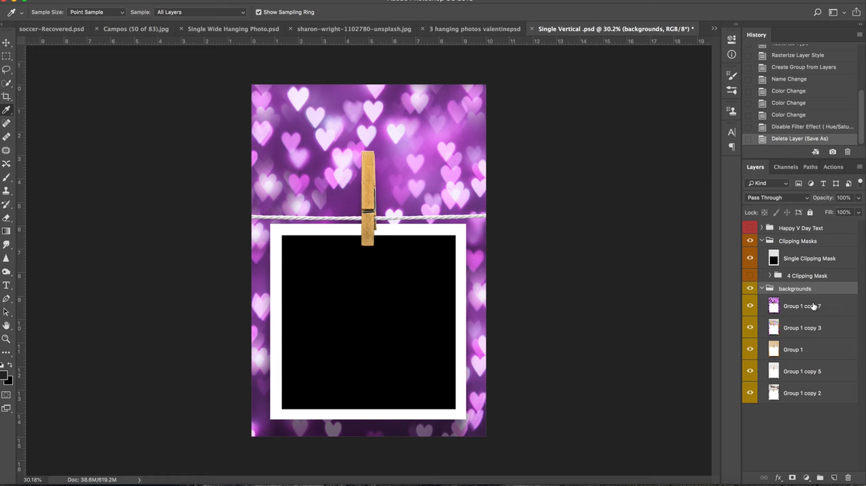
Step: Show the Happy V Day Text group and expand it to reveal its layers
left_click(749, 276)
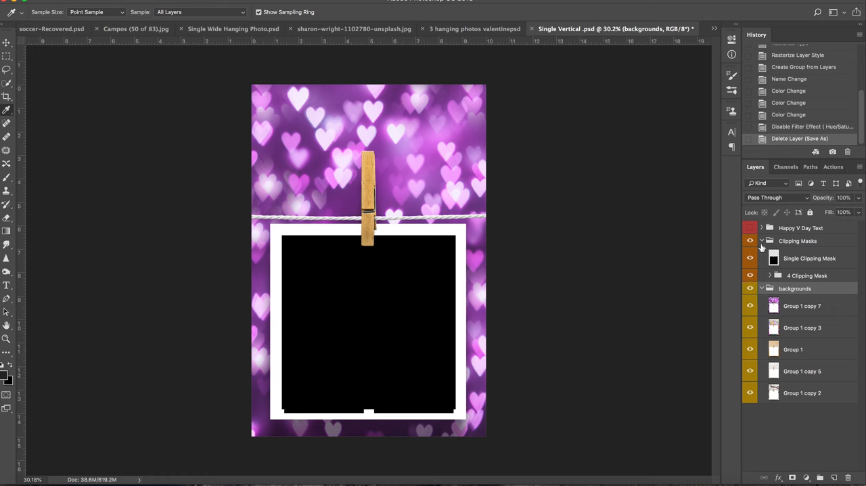
left_click(749, 227)
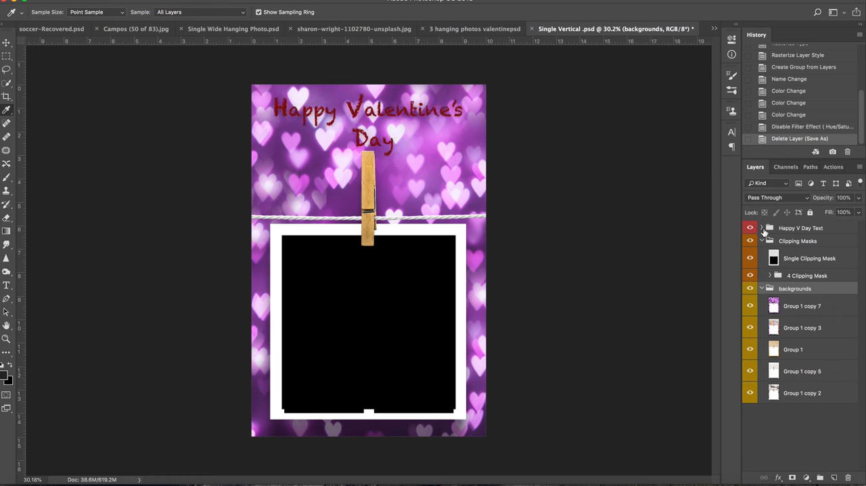
left_click(769, 227)
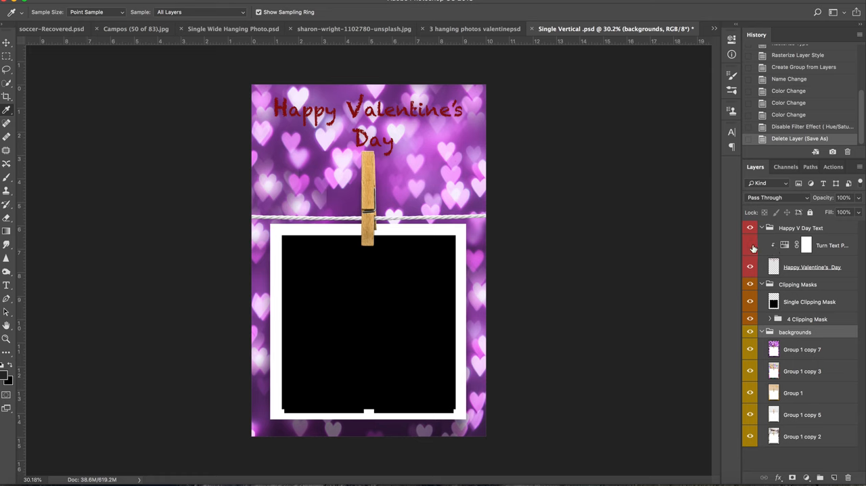
Step: Enable the purple color adjustment layer on the title and collapse the Clipping Masks group
left_click(749, 244)
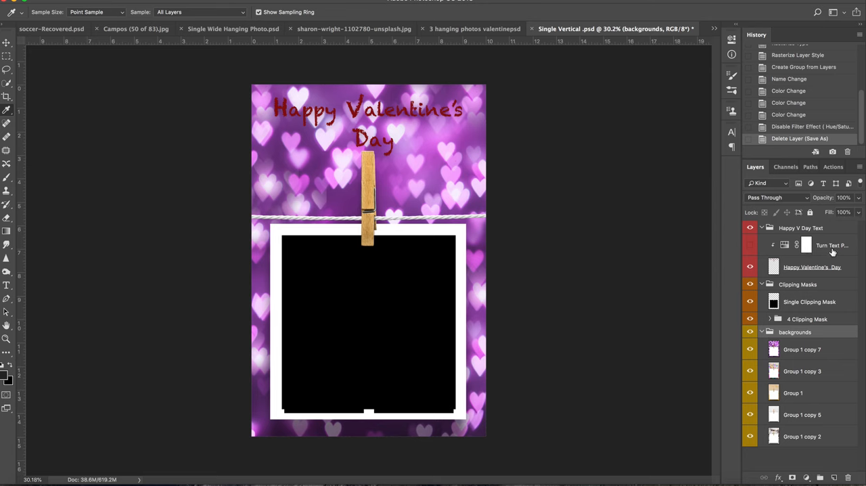
left_click(749, 245)
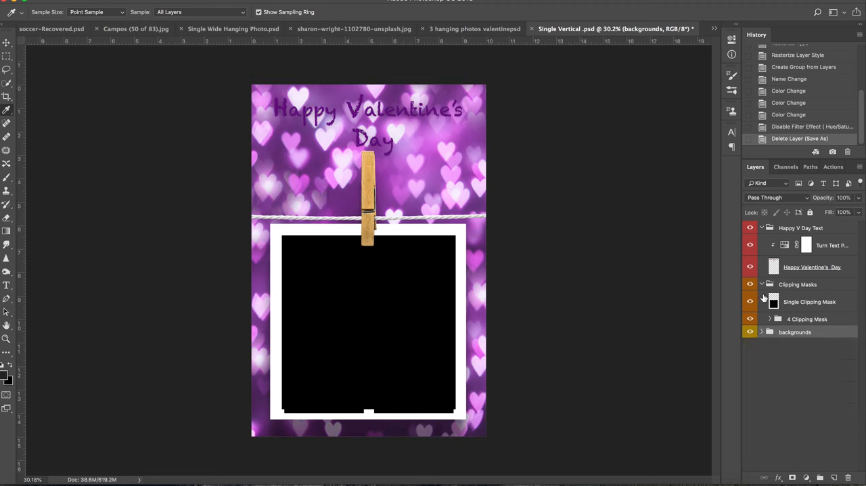
left_click(762, 284)
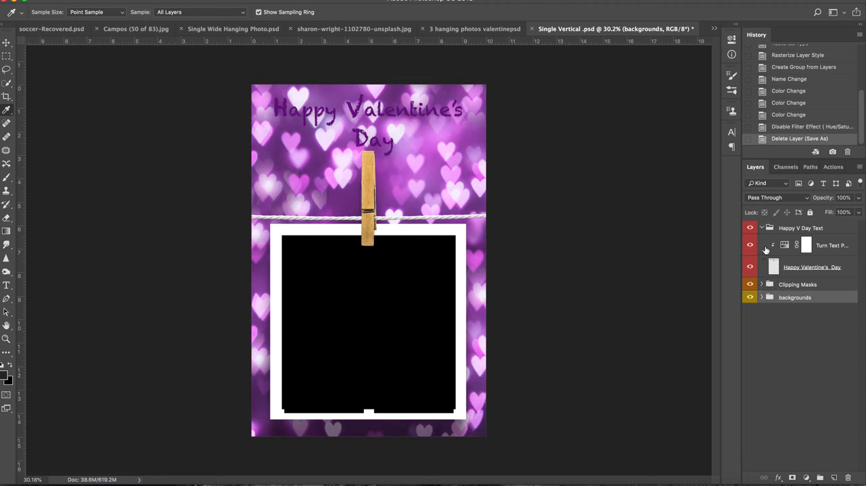